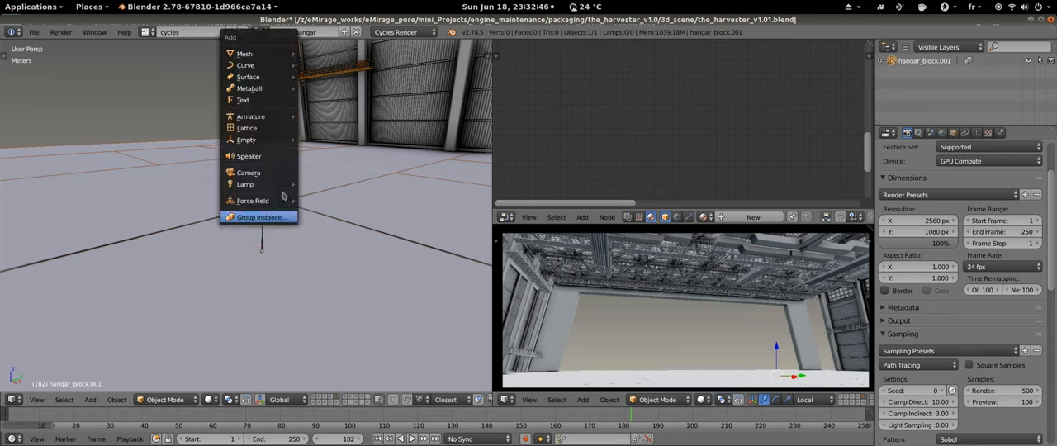
Add hangar asset groups such as hangar_container as group instances in the hangar scene.
left_click(261, 216)
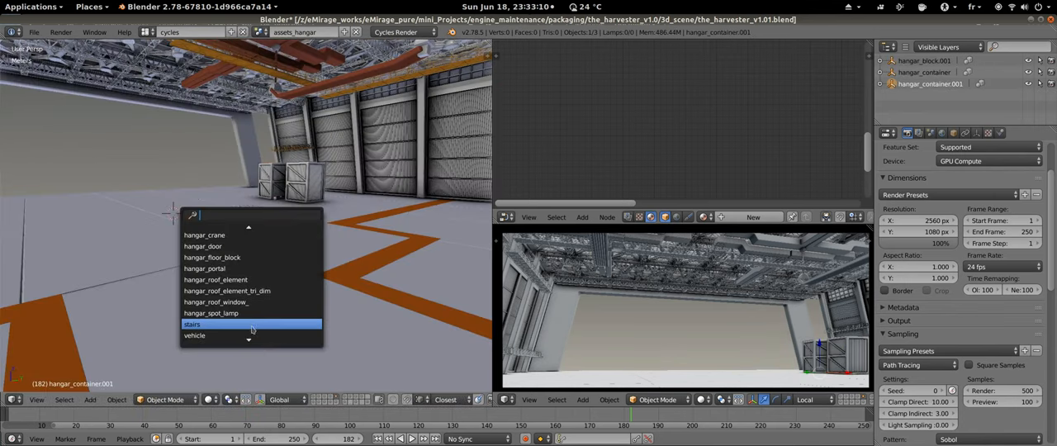
left_click(192, 323)
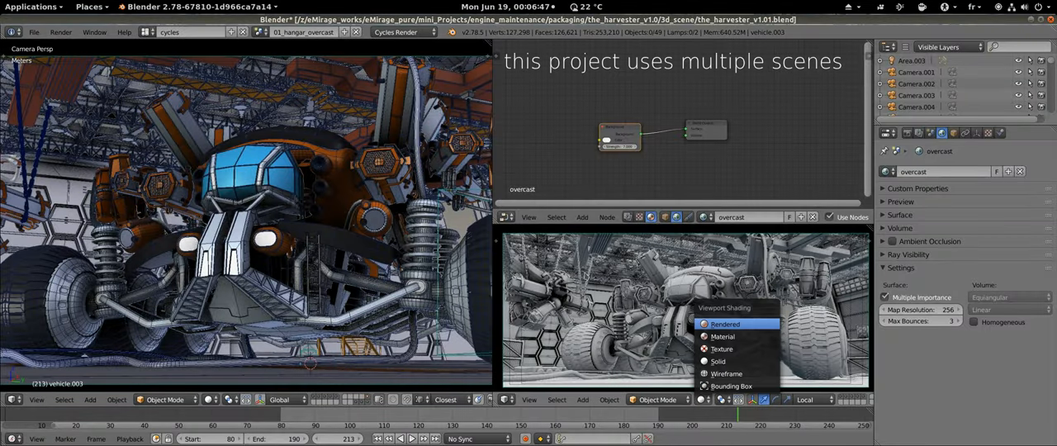
Set the lower viewport shading to Rendered for a live preview of the vehicle.
left_click(724, 323)
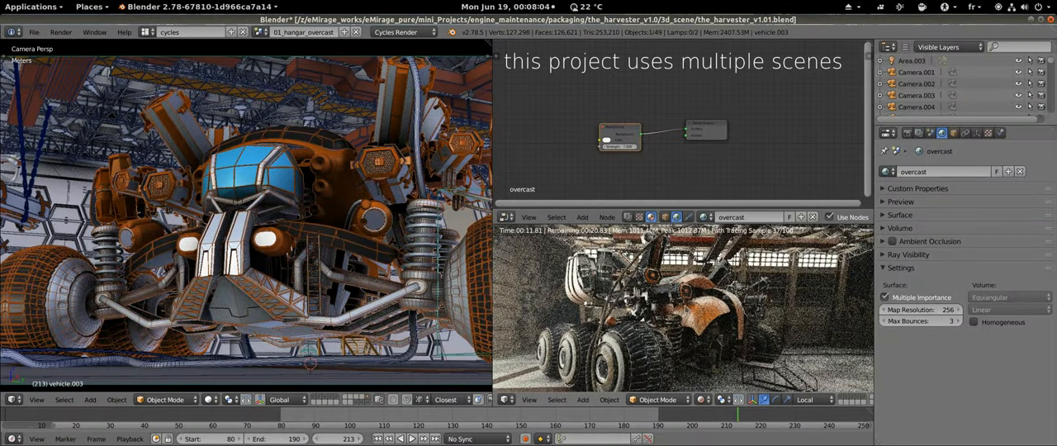
left_click(303, 31)
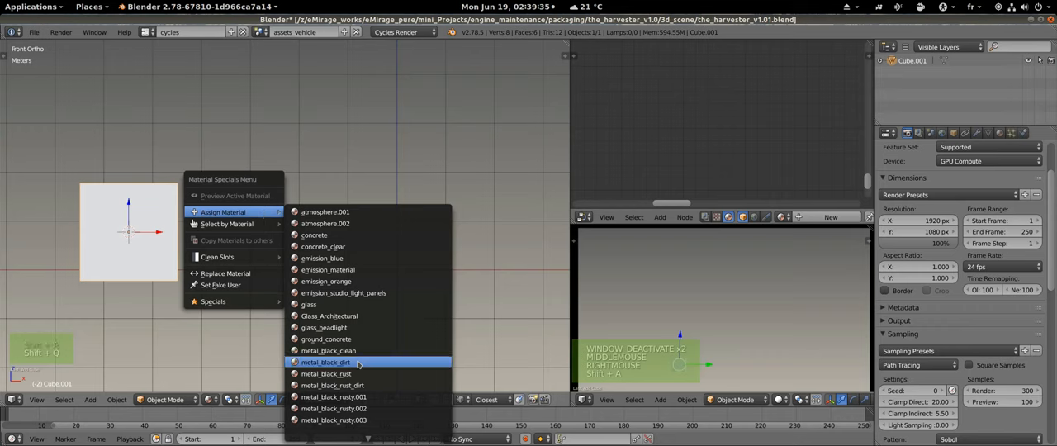
Assign the metal_black_dirt material to Cube.001.
left_click(325, 362)
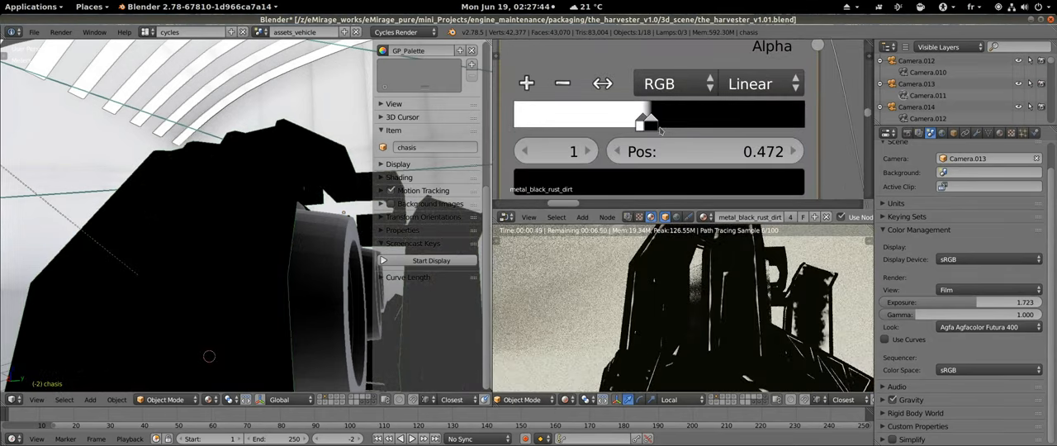
Drag the metal_black_rust_dirt ColorRamp stop to about 0.47-0.50 for patchy rust.
left_click_drag(647, 123, 659, 122)
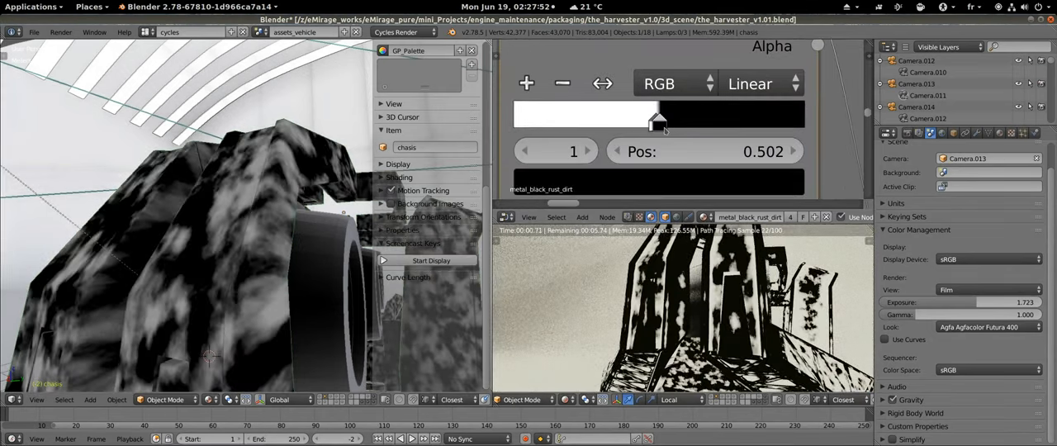
left_click_drag(661, 121, 636, 128)
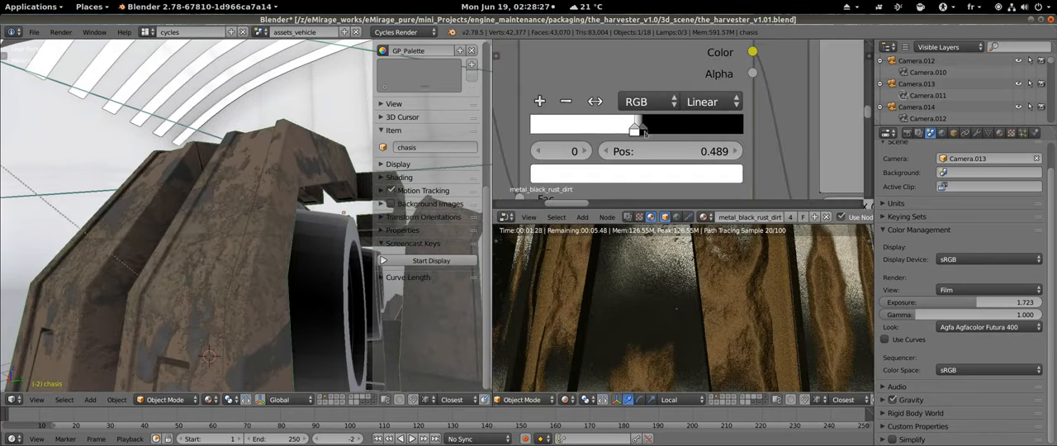